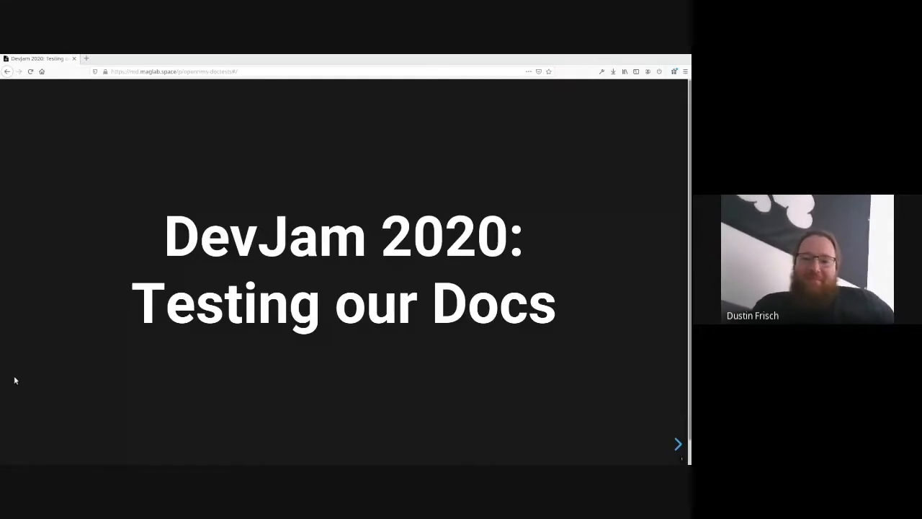
Advance from the DevJam 2020 title to the 'What we have' code-snippets slide.
click(677, 444)
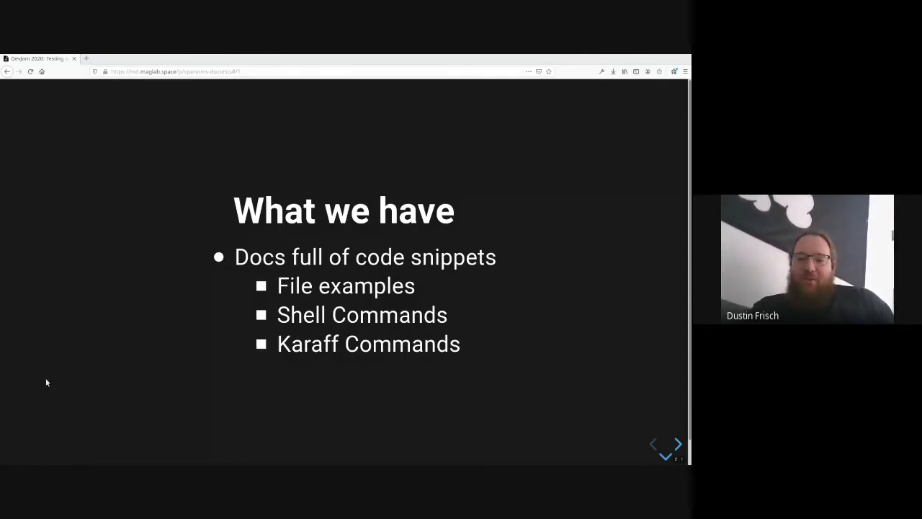
mouse_move(78, 374)
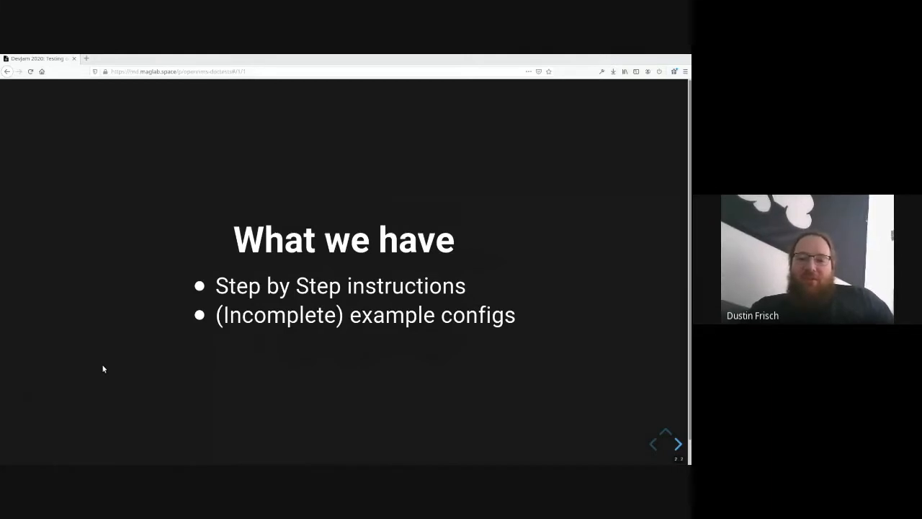
mouse_move(62, 369)
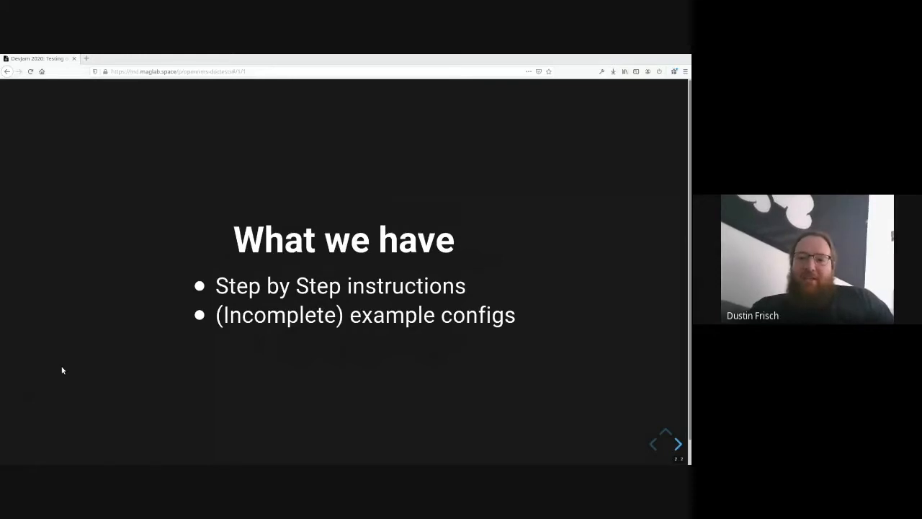
mouse_move(57, 369)
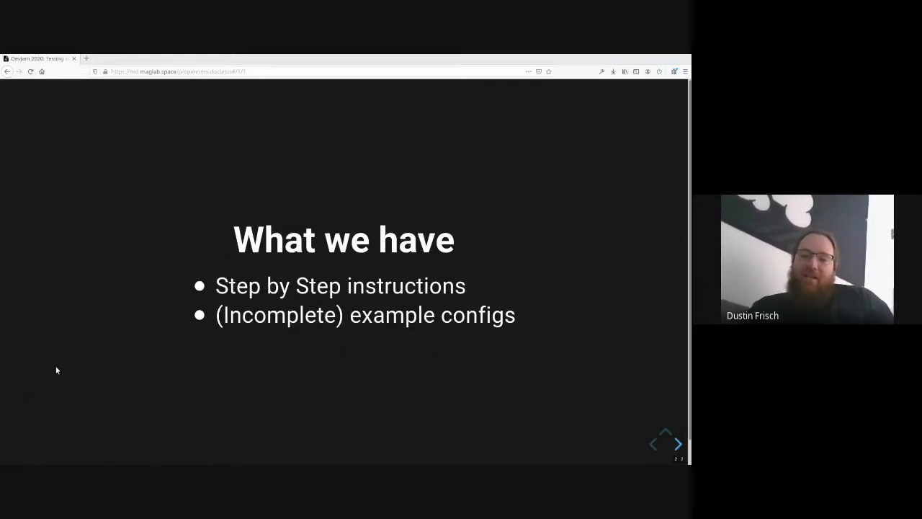
mouse_move(52, 371)
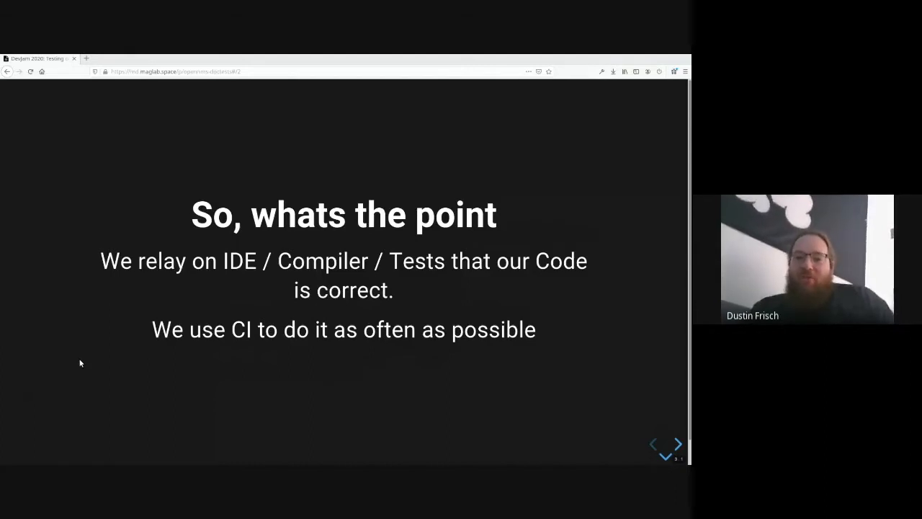
mouse_move(85, 363)
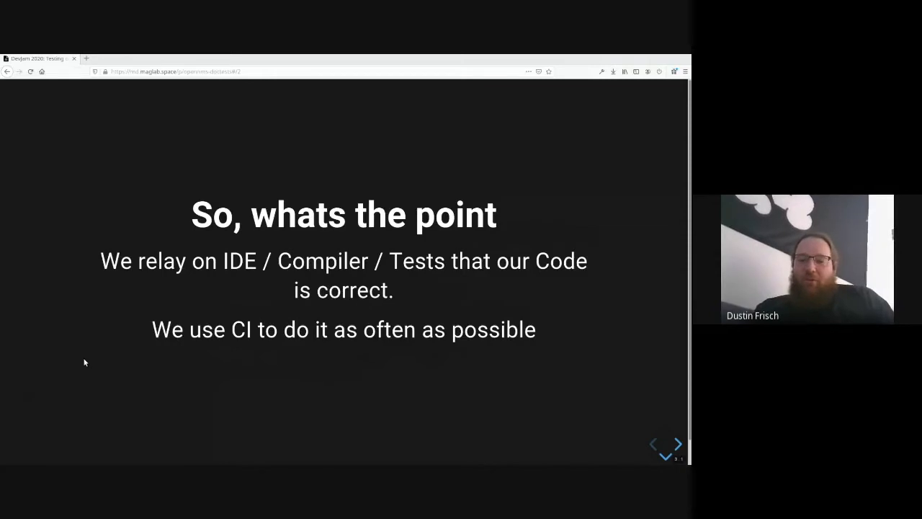
Advance to the slide on docs lagging behind renamed classes, commands and syntax changes.
click(677, 444)
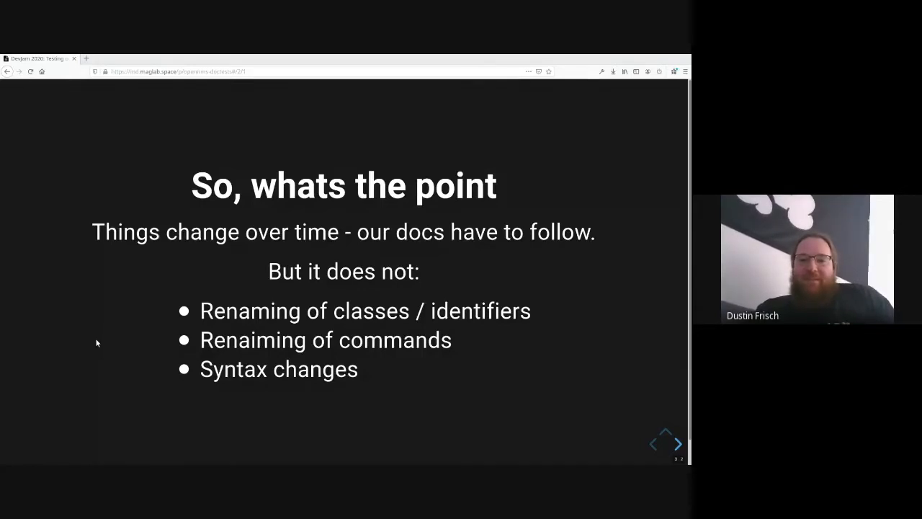
Advance to the 'And now?' slide proposing testing the docs' examples and commands.
click(678, 444)
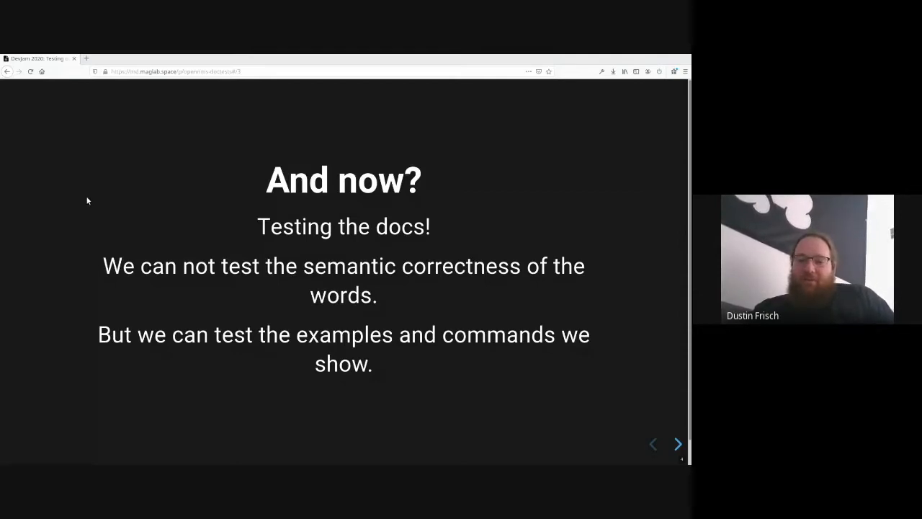
Advance to the 'How ?' slide on reusing the smoke-test stack for config examples.
click(677, 444)
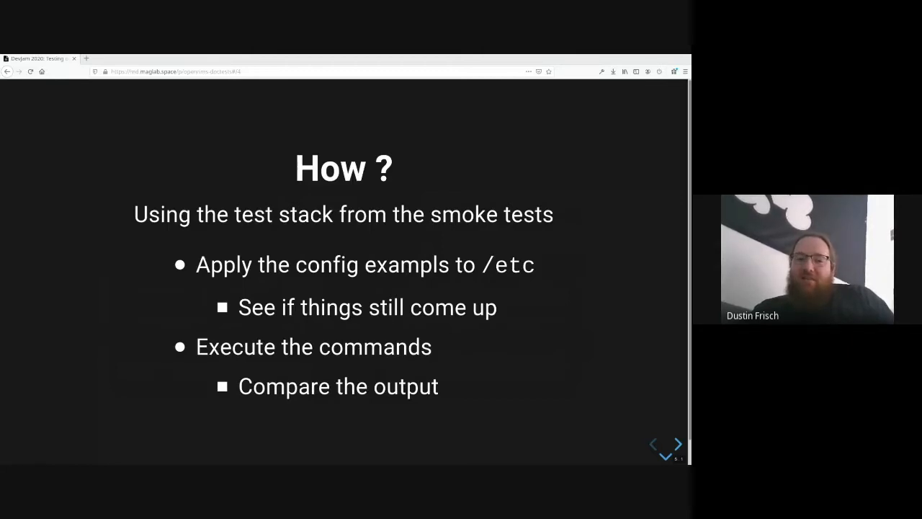
mouse_move(94, 179)
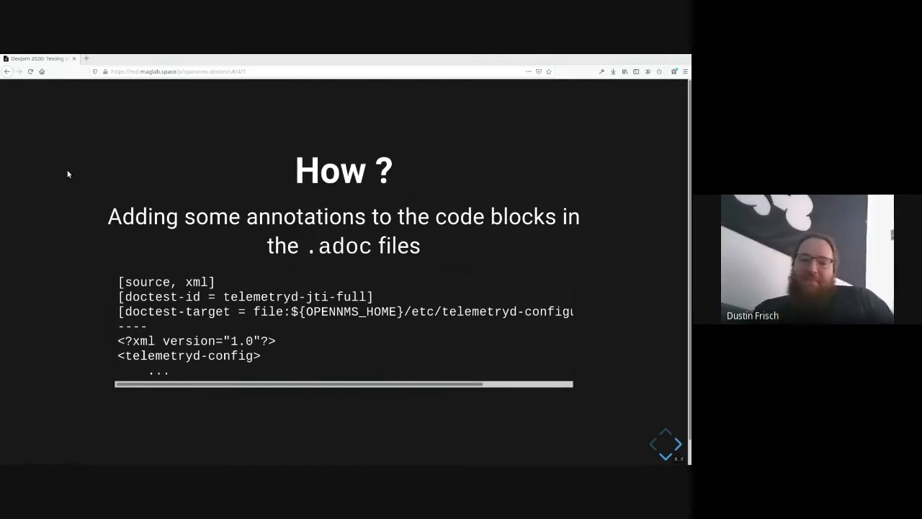
mouse_move(86, 250)
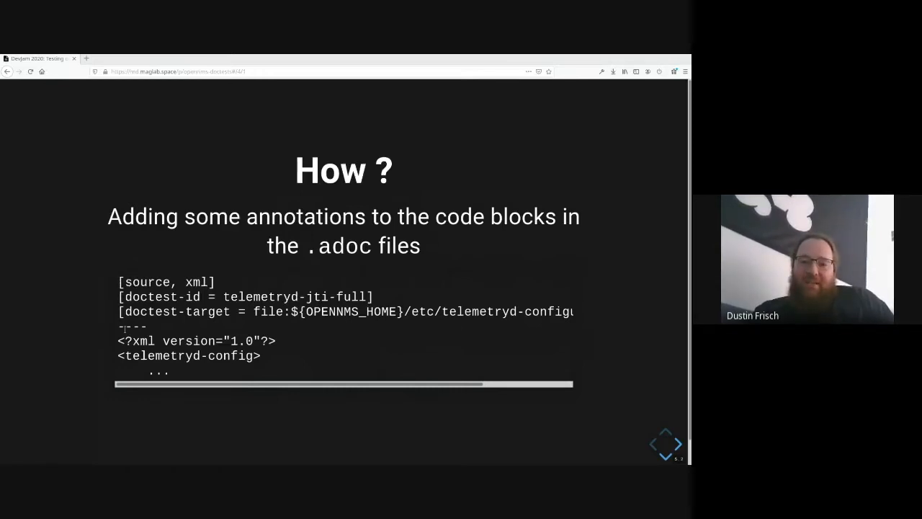
Highlight the code-block annotations in the .adoc example and move to the sequences slide.
drag(127, 329, 170, 374)
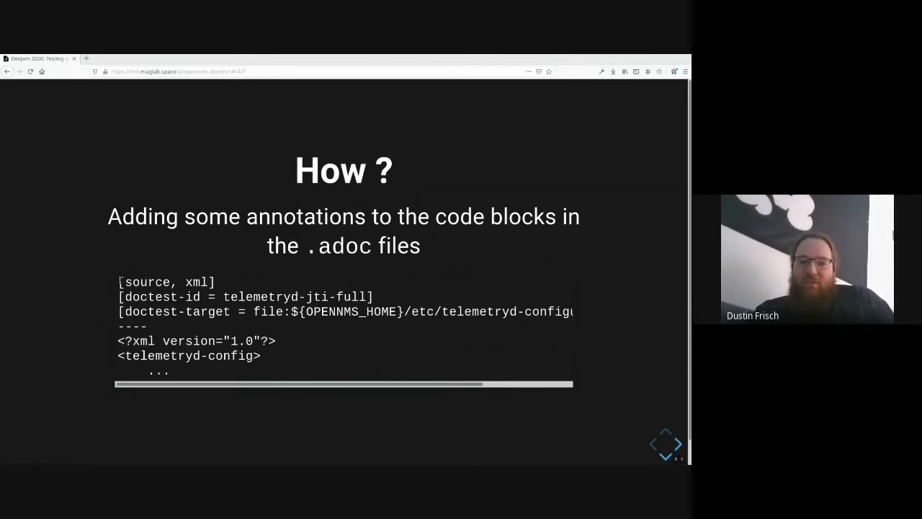
double_click(165, 281)
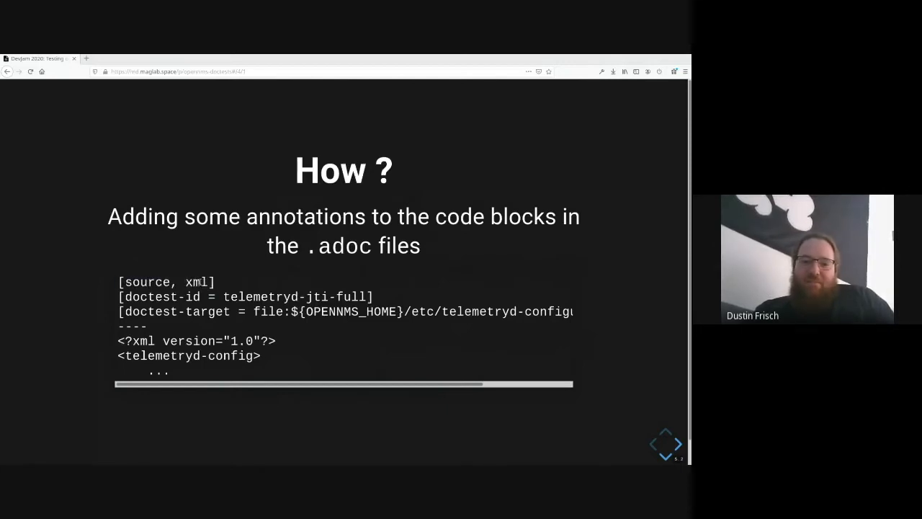
double_click(198, 281)
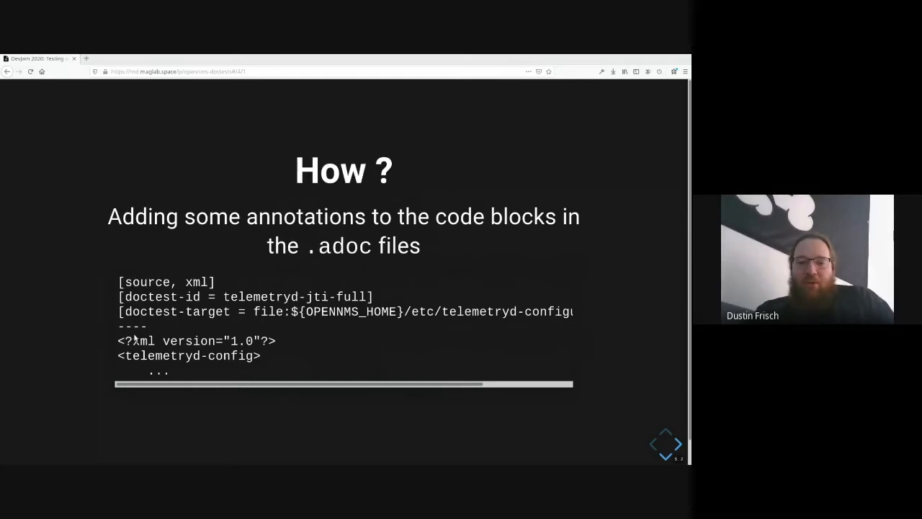
double_click(150, 297)
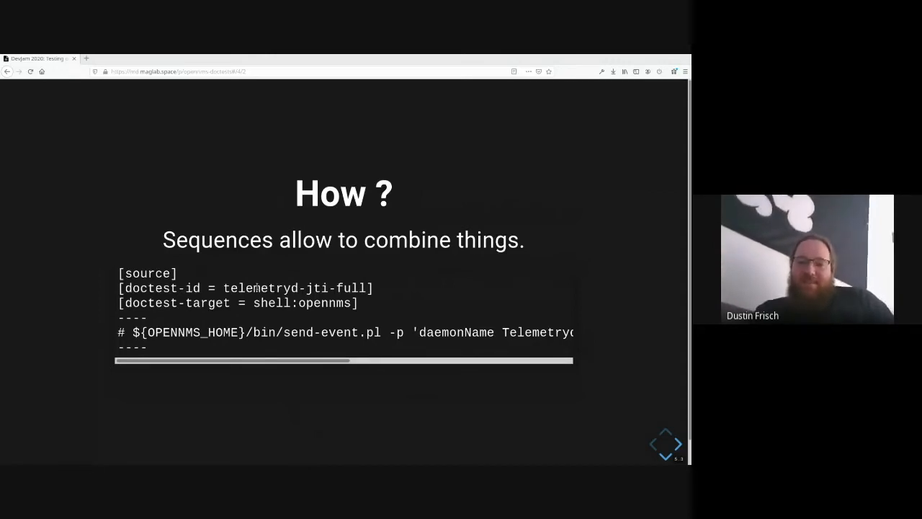
Advance to the 'How ?' slide on specifying the components needed in the stack.
double_click(268, 302)
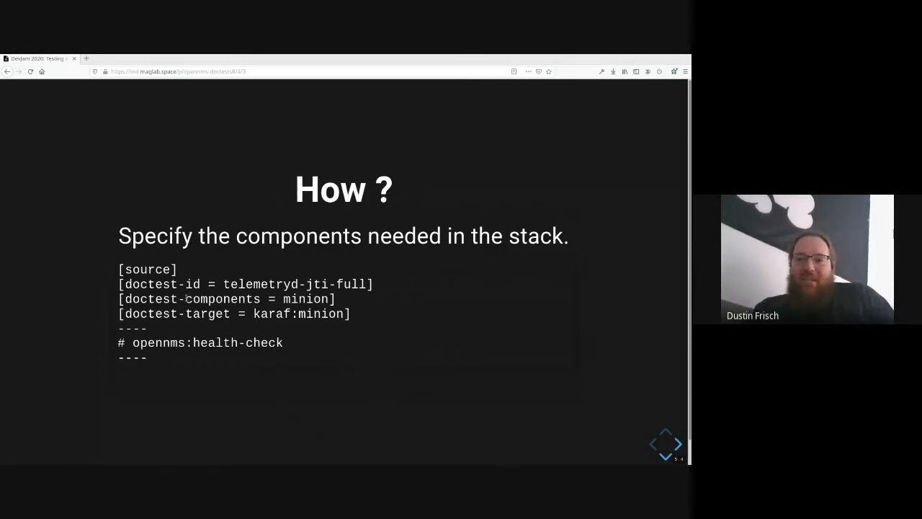
Advance to the 'How ?' slide on depending on other sequences via doctest-requires.
double_click(224, 298)
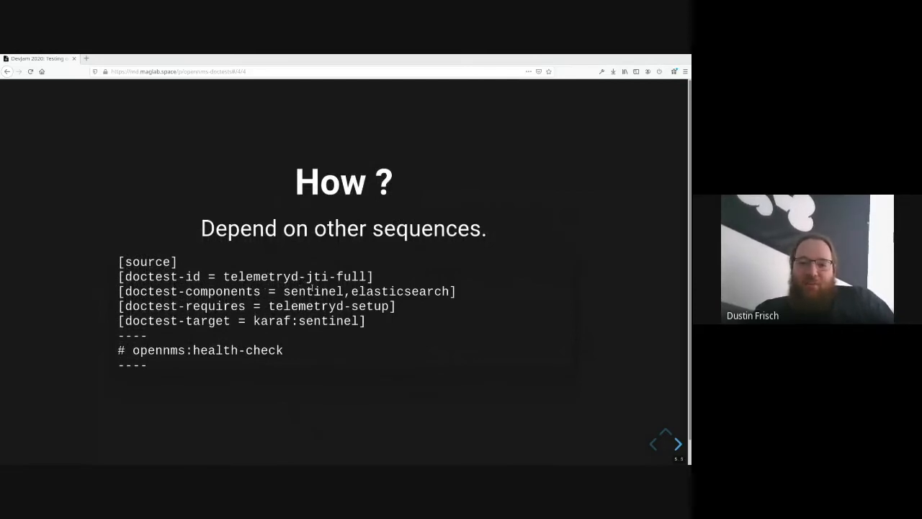
Highlight the doctest-requires annotation and sentinel components on the dependencies slide.
double_click(367, 291)
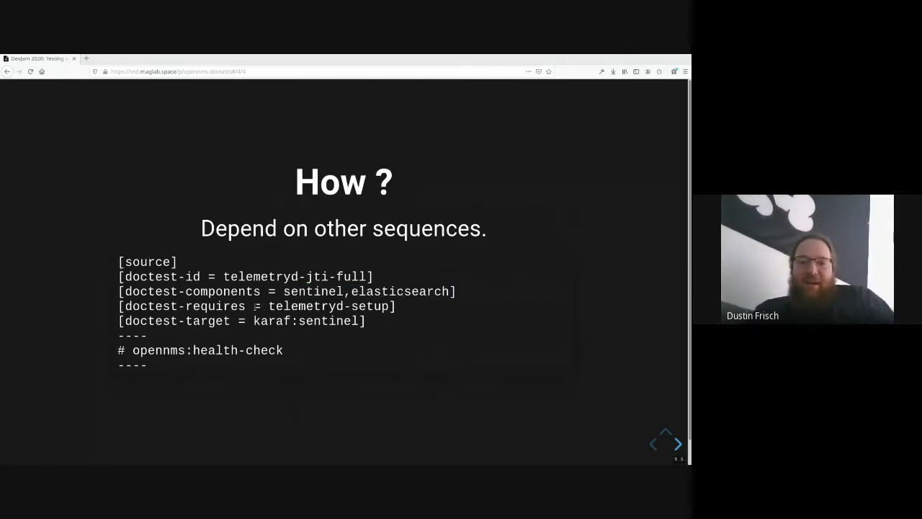
double_click(214, 305)
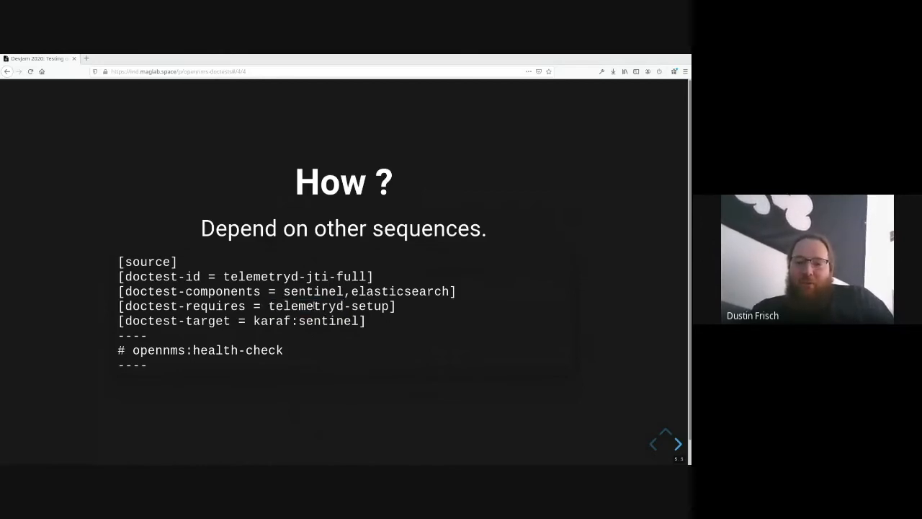
mouse_move(193, 239)
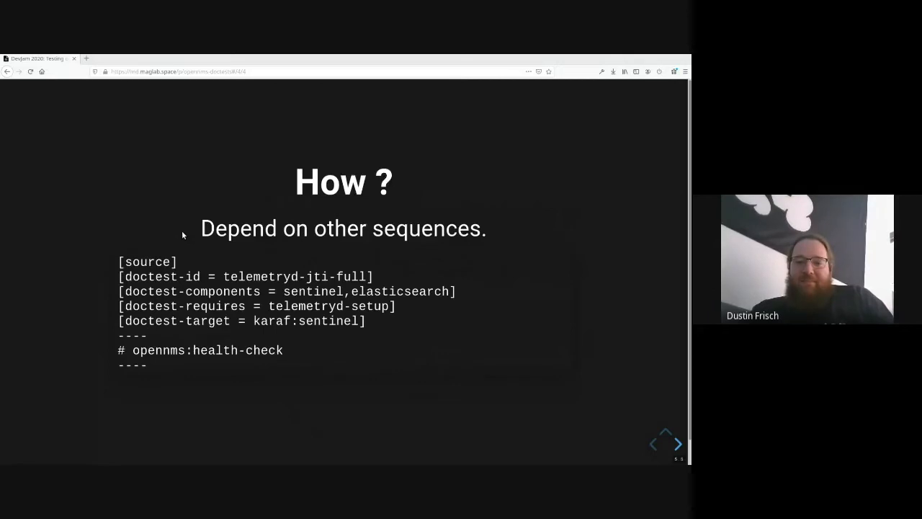
Advance to the 'Up for discussion?' slide with the 'Placeholders could help' bullet.
click(677, 444)
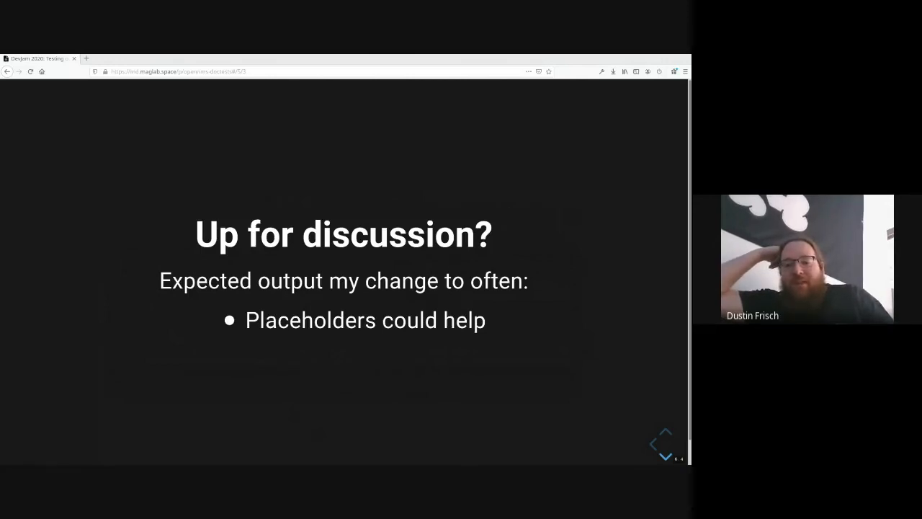
Advance through 'Prompts must be unique' to the closing 'Give me your feedback!' slide.
click(664, 455)
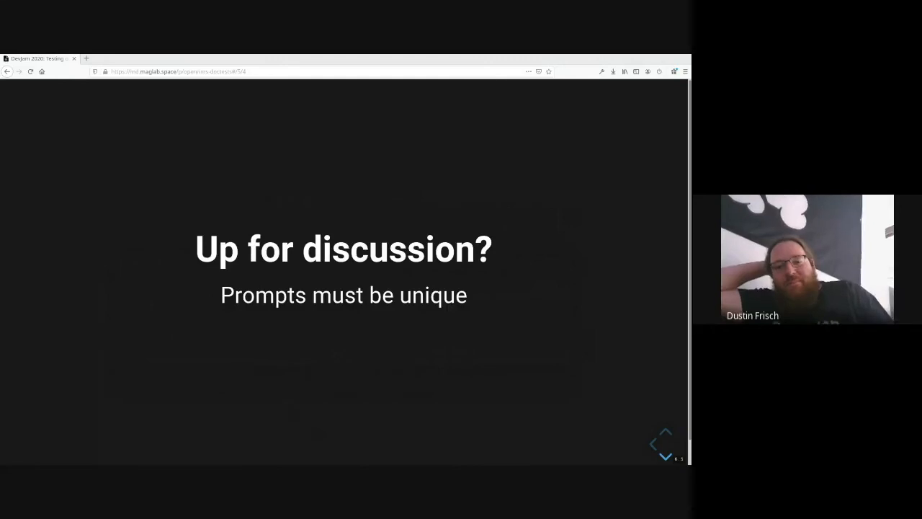
click(665, 455)
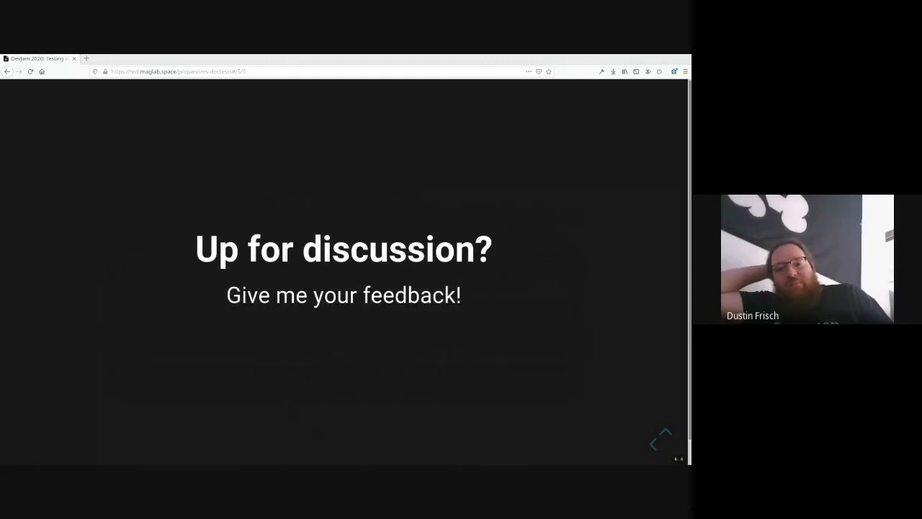